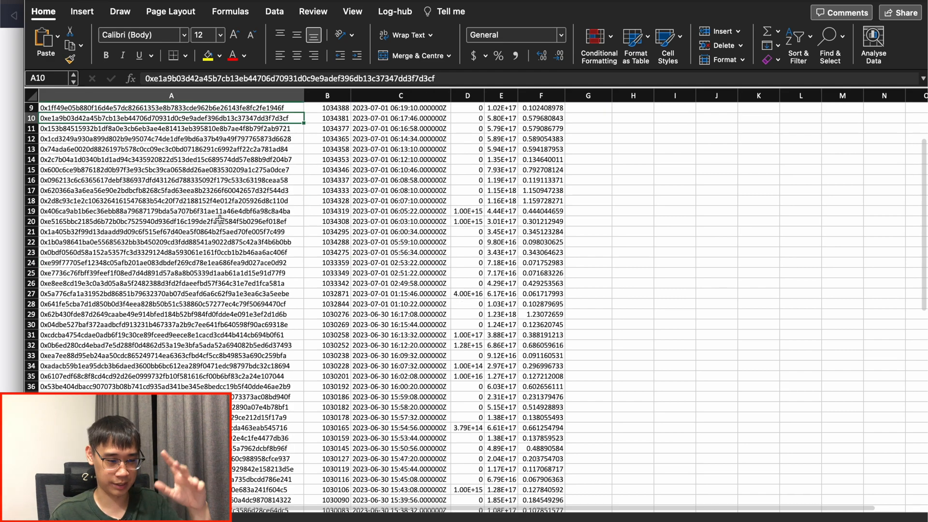
- Review the gas values of the first transactions in the gas-total spreadsheet
scroll("down", 3)
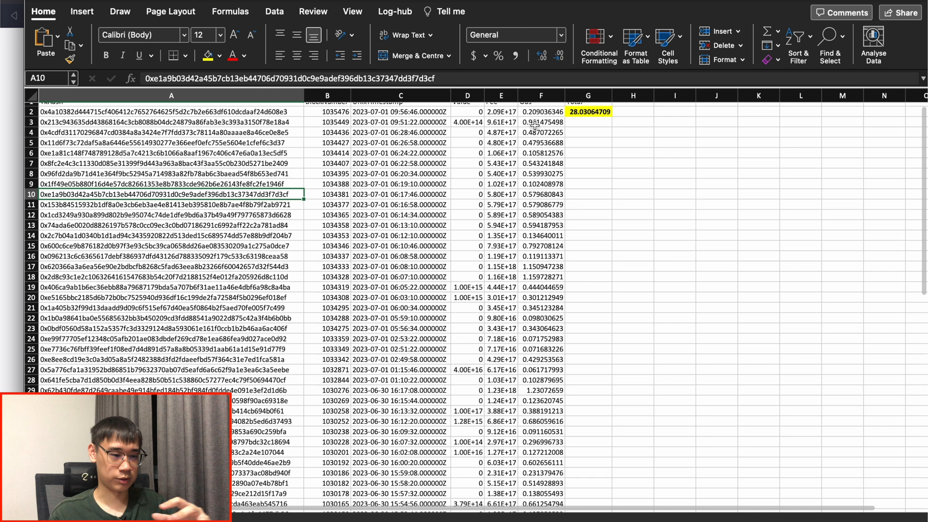
left_click(541, 118)
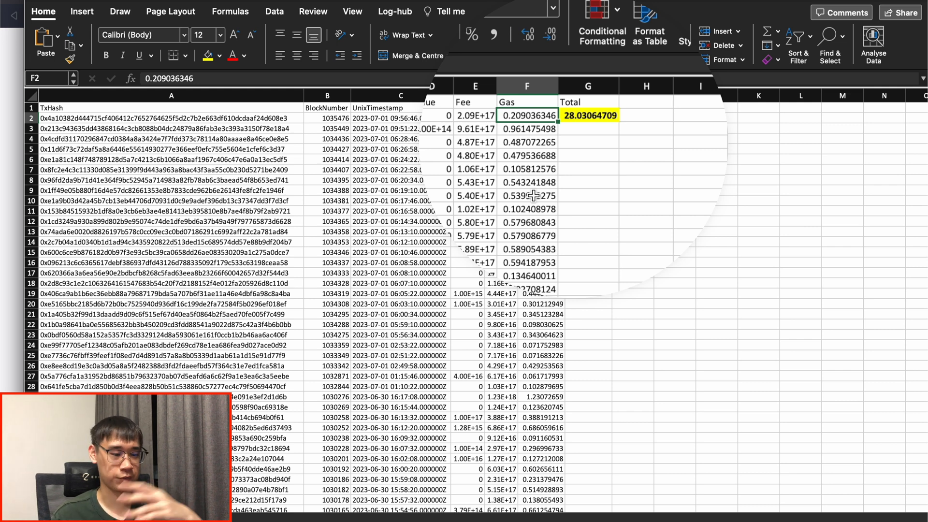
left_click(539, 283)
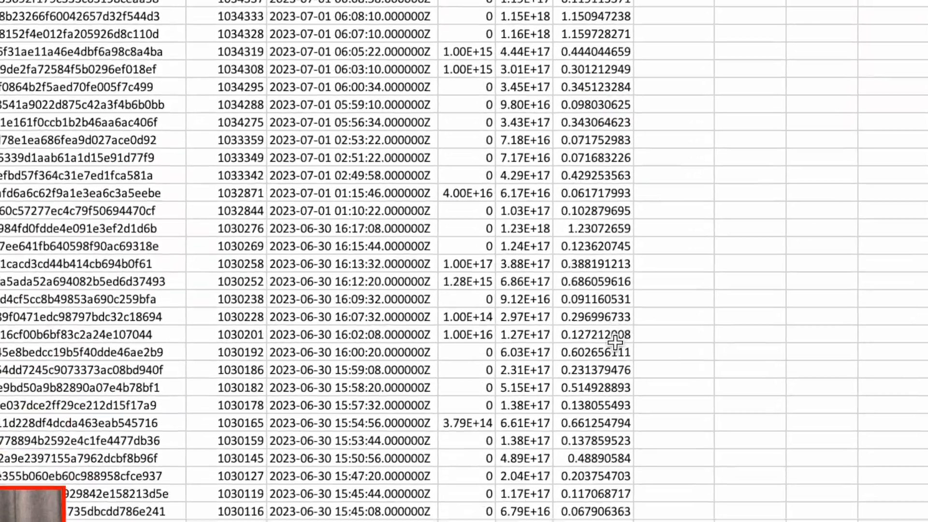
scroll("down", 3)
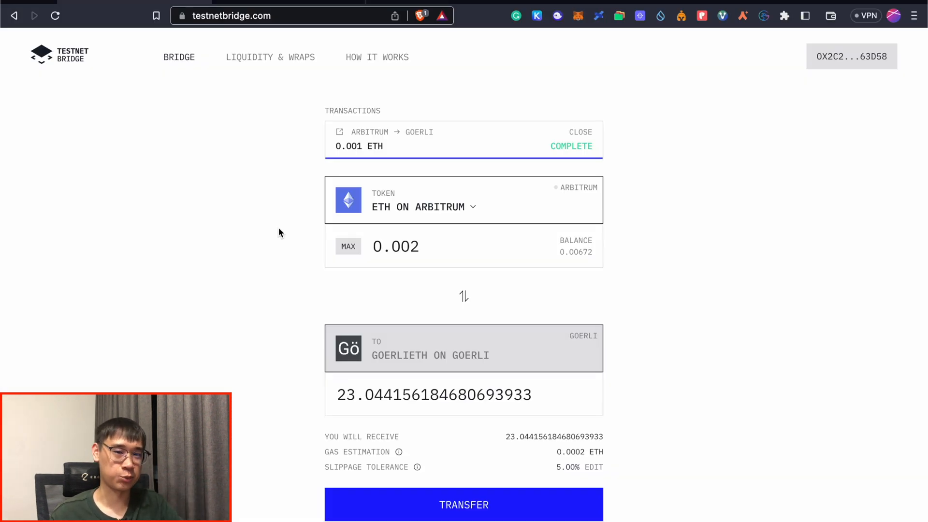
mouse_move(240, 157)
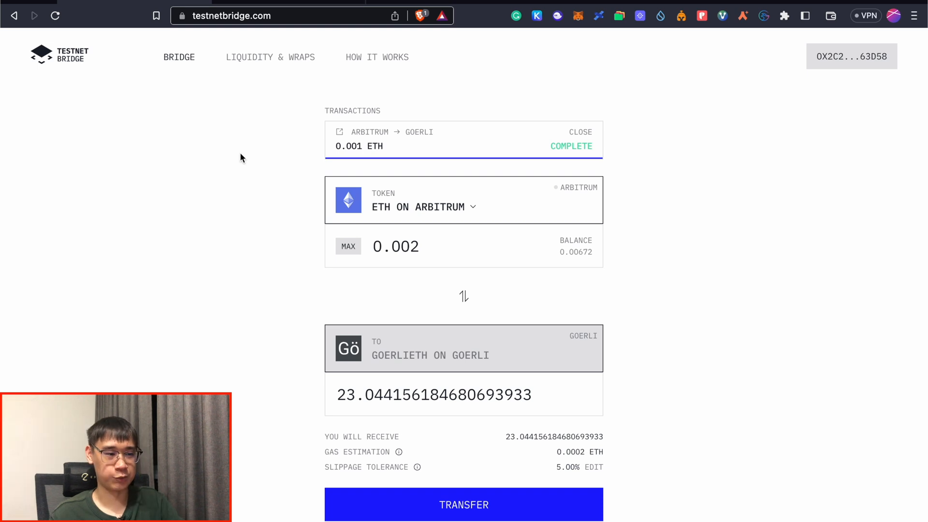
mouse_move(227, 175)
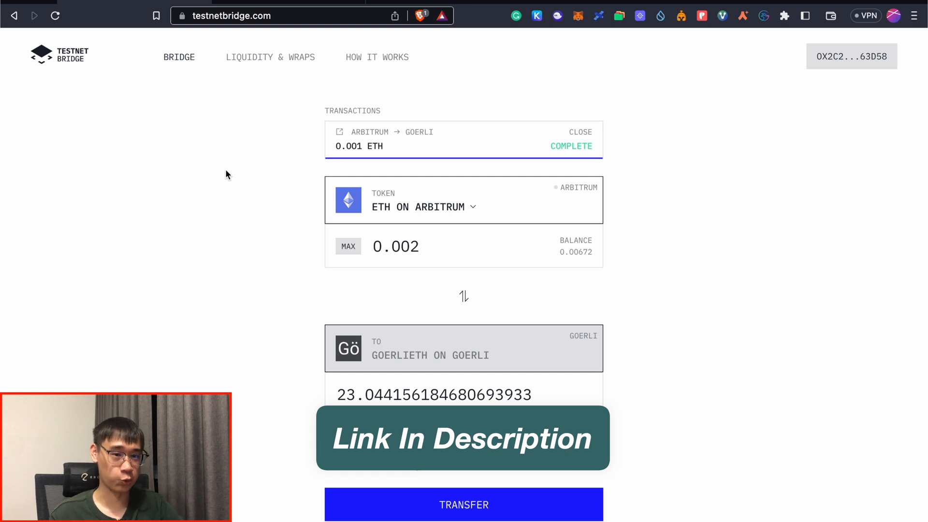
- Choose ETH on Optimism as the source token in Testnet Bridge
left_click(424, 206)
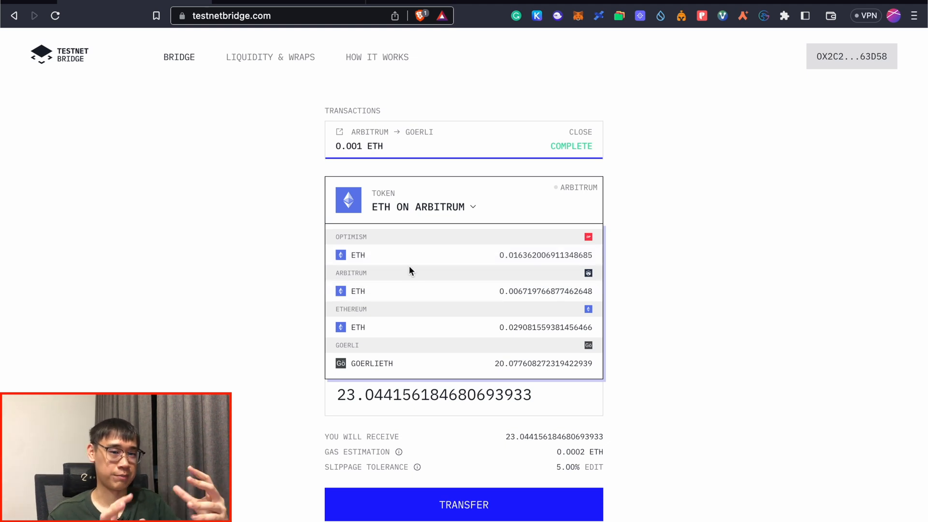
left_click(414, 254)
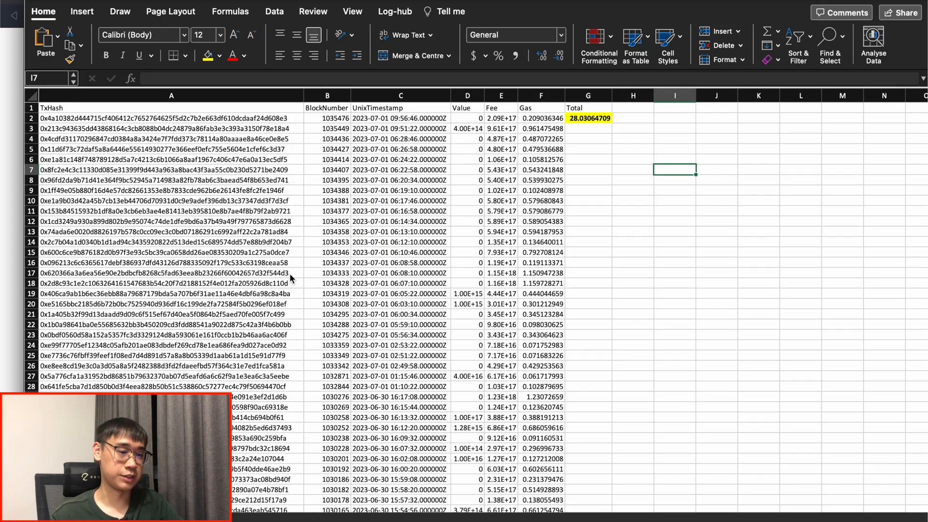
mouse_move(573, 227)
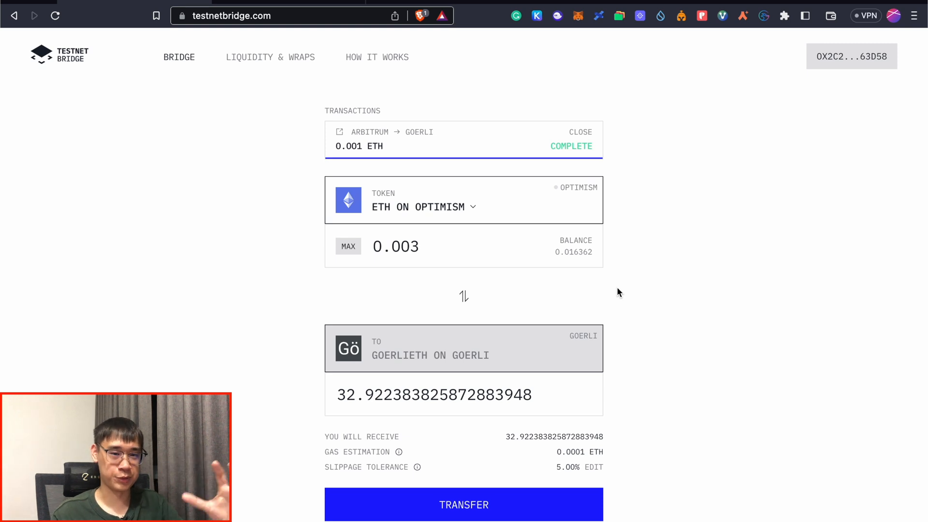
- Confirm the 0.003 ETH amount and submit the transfer from Optimism to GoerliETH
left_click(418, 247)
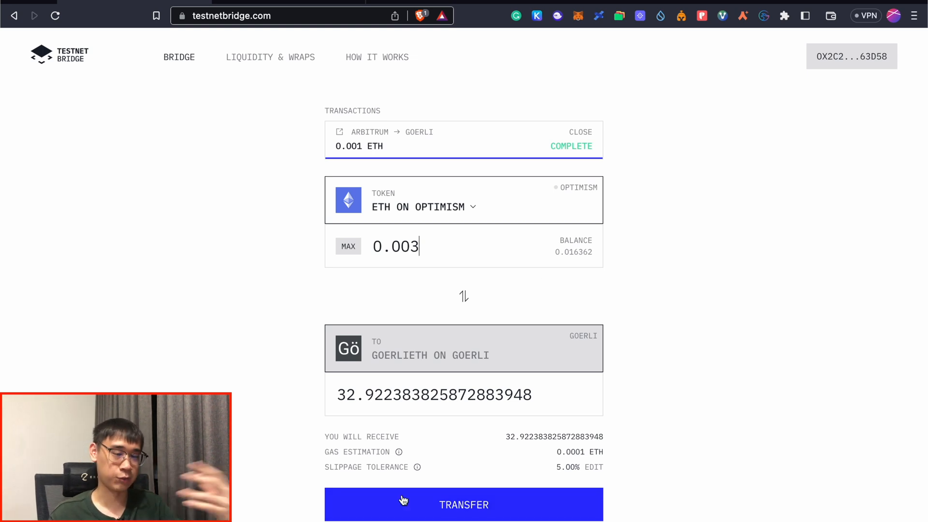
left_click(463, 505)
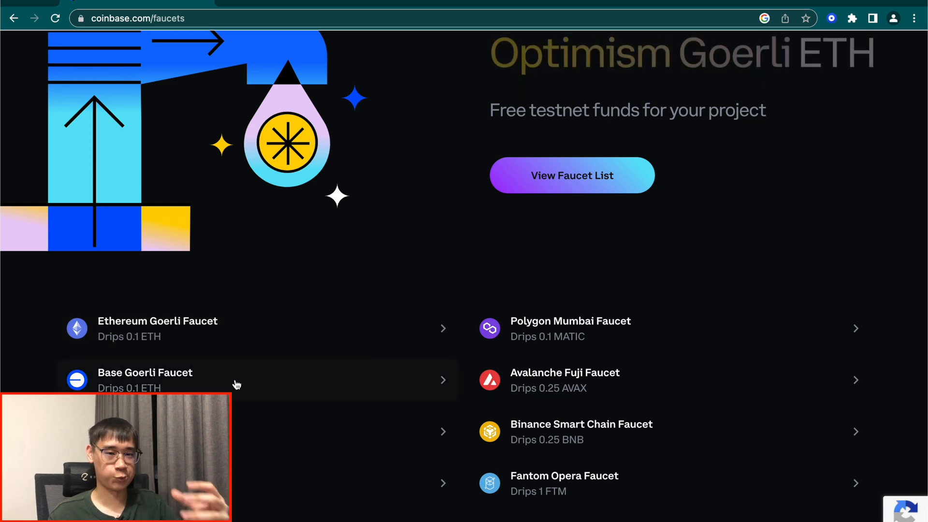
- Request testnet ETH from the Ethereum Goerli and Base Goerli Coinbase faucets
left_click(145, 379)
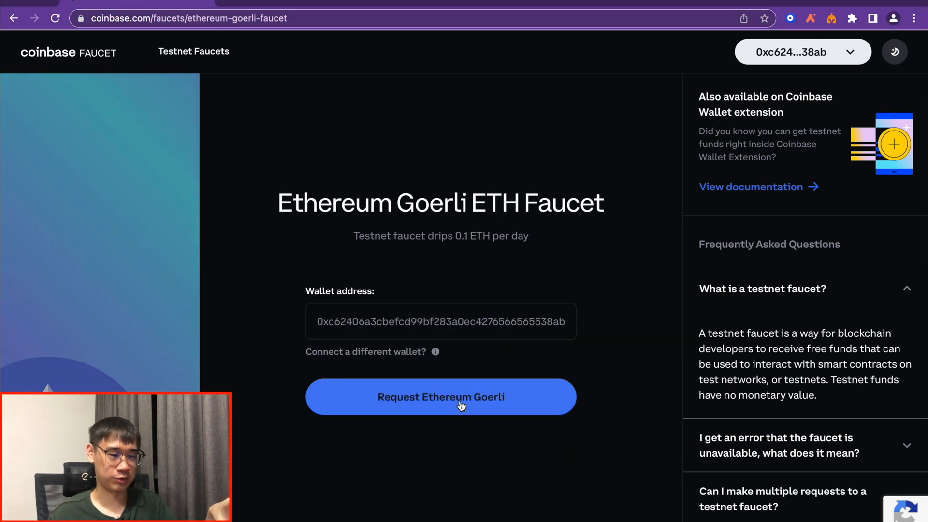
left_click(441, 397)
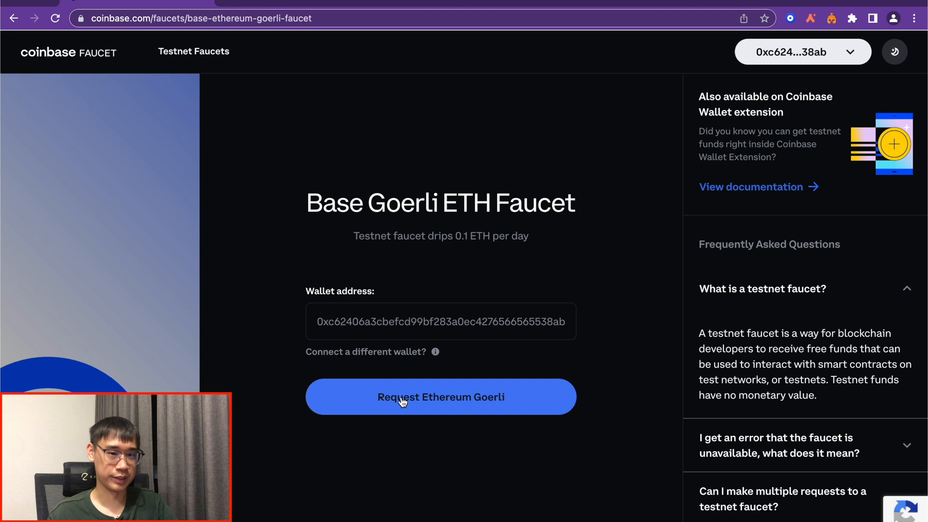
left_click(441, 396)
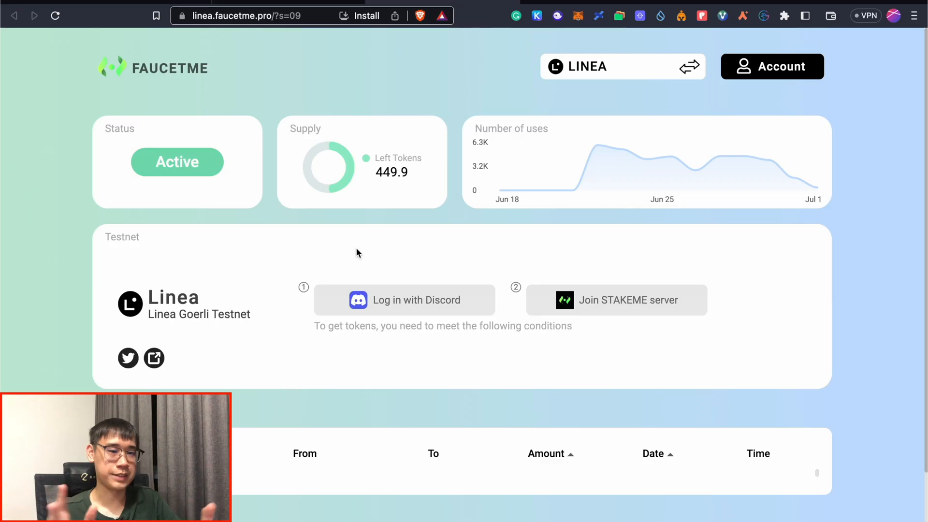
scroll("down", 3)
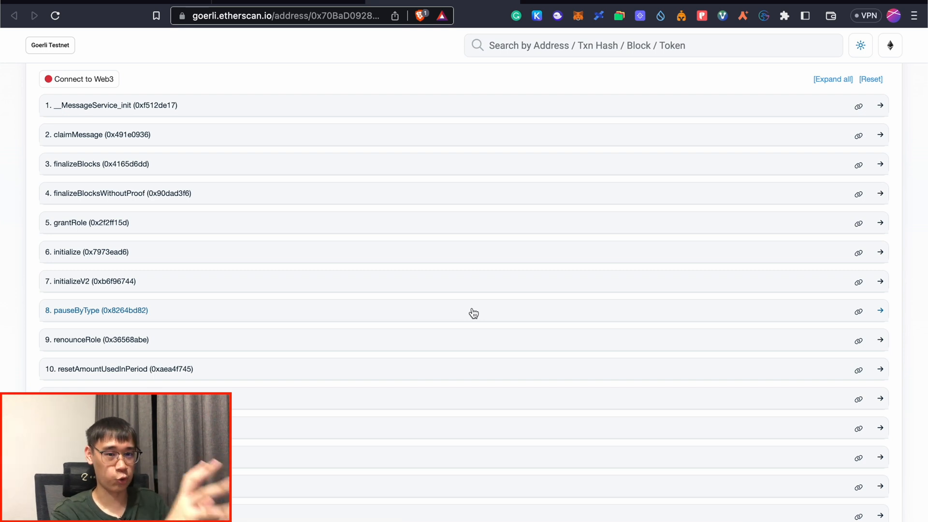
- Reach the contract's Write as Proxy functions and connect the wallet, accepting the beta disclaimer
scroll("up", 3)
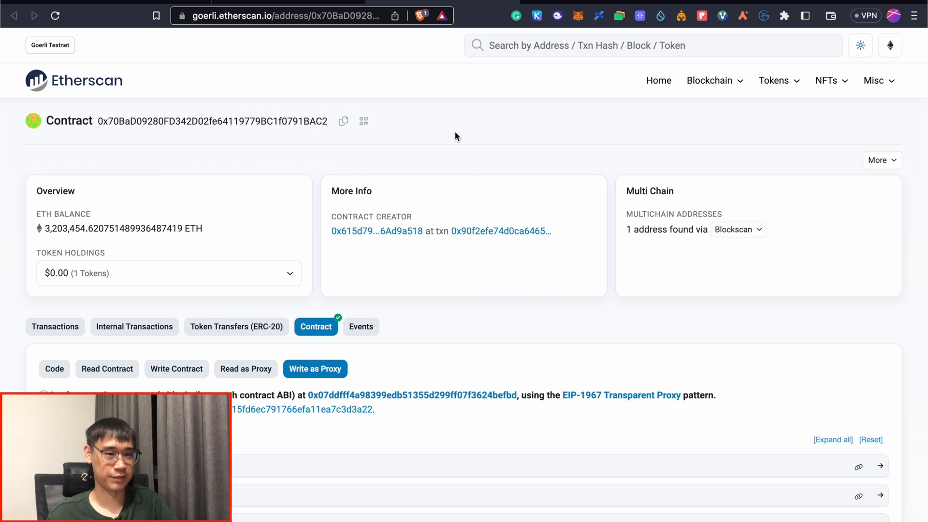
left_click(54, 325)
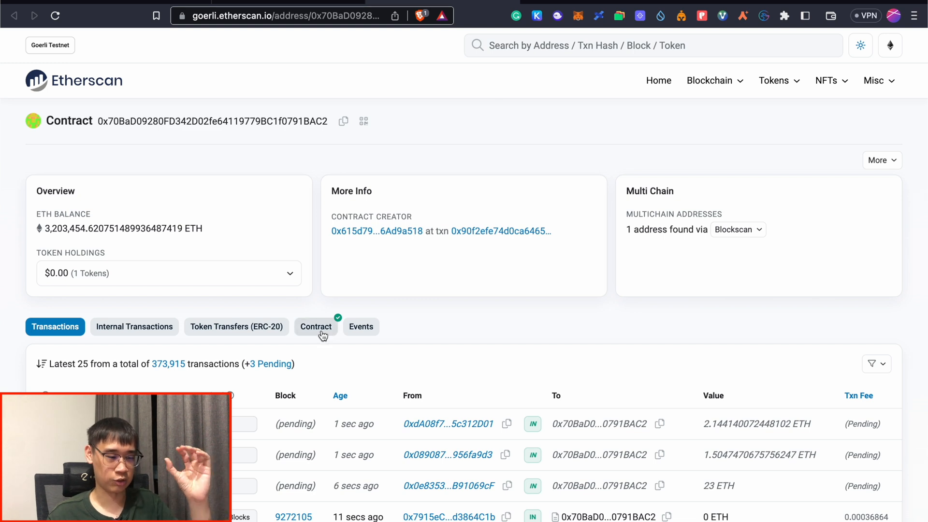
left_click(315, 325)
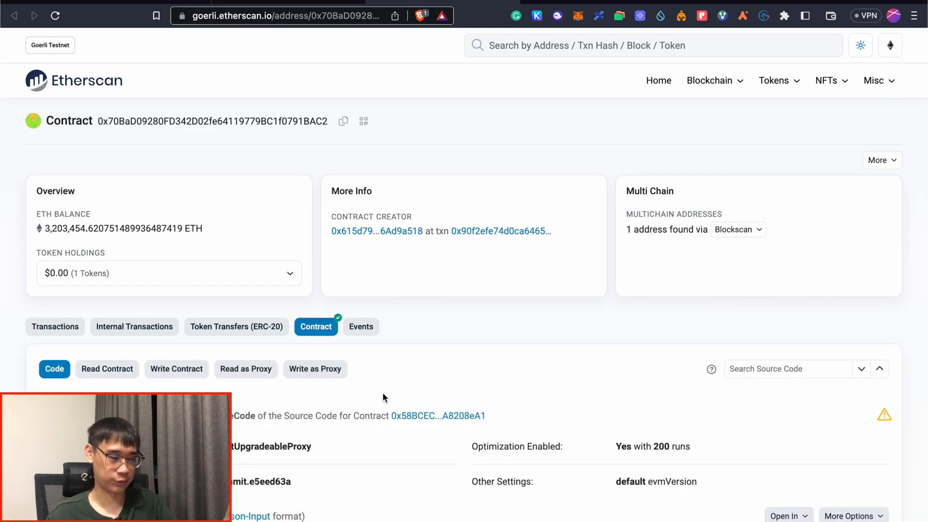
left_click(315, 369)
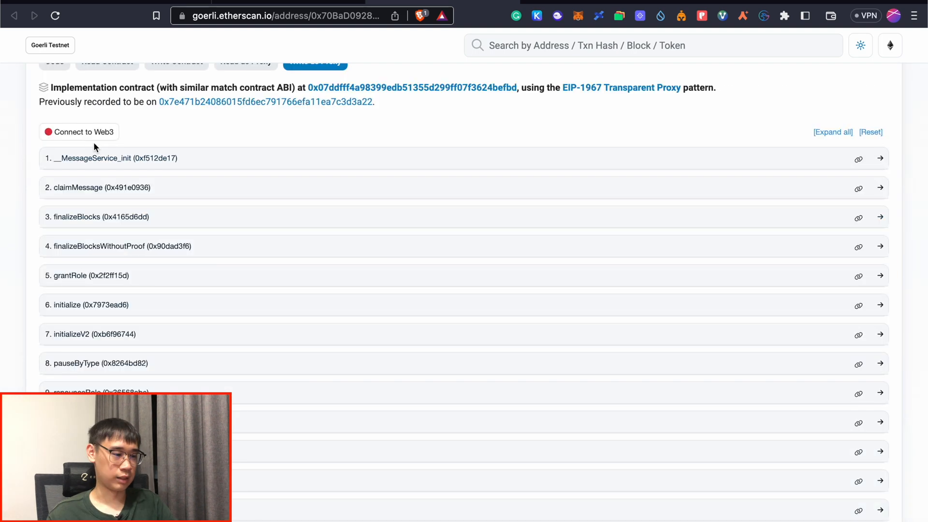
left_click(79, 132)
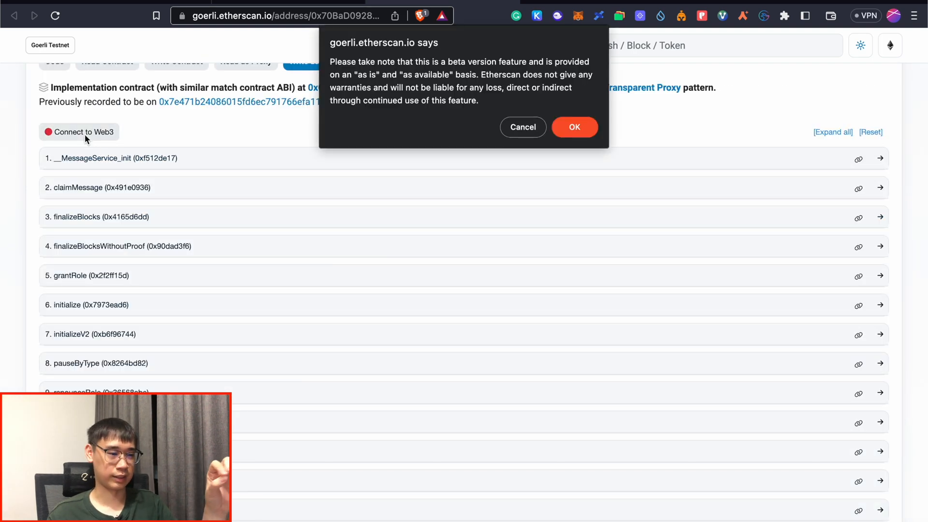
left_click(573, 126)
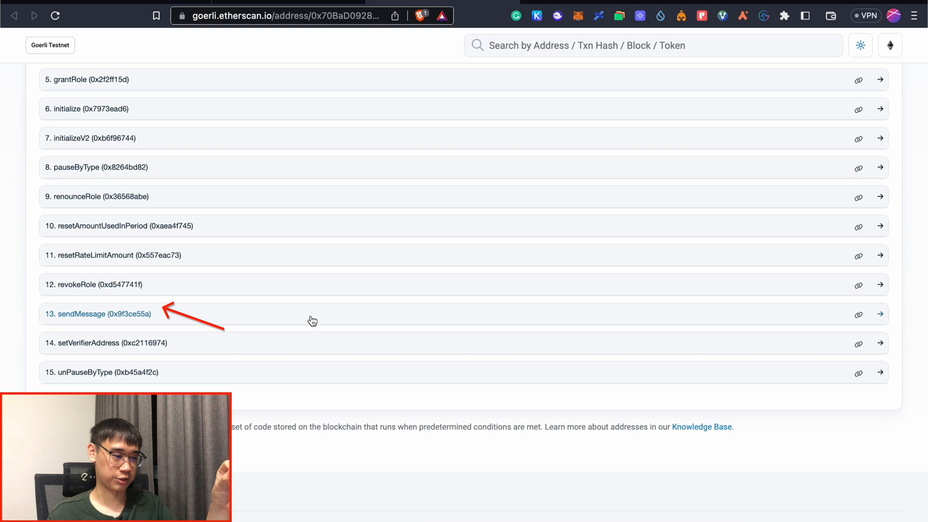
left_click(99, 314)
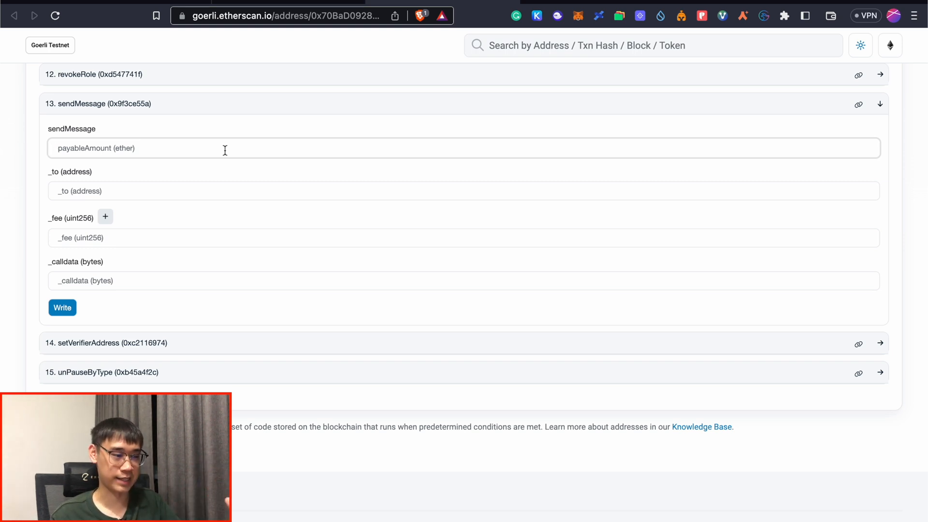
type("1")
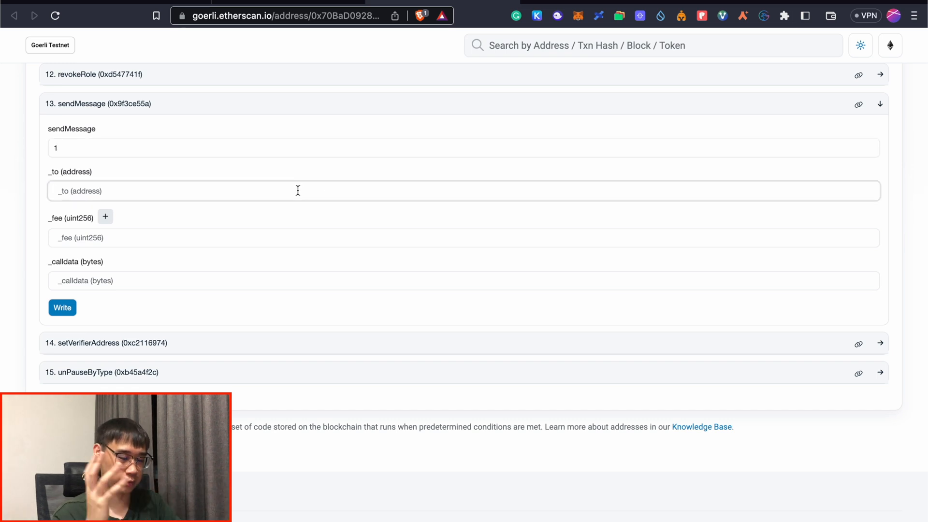
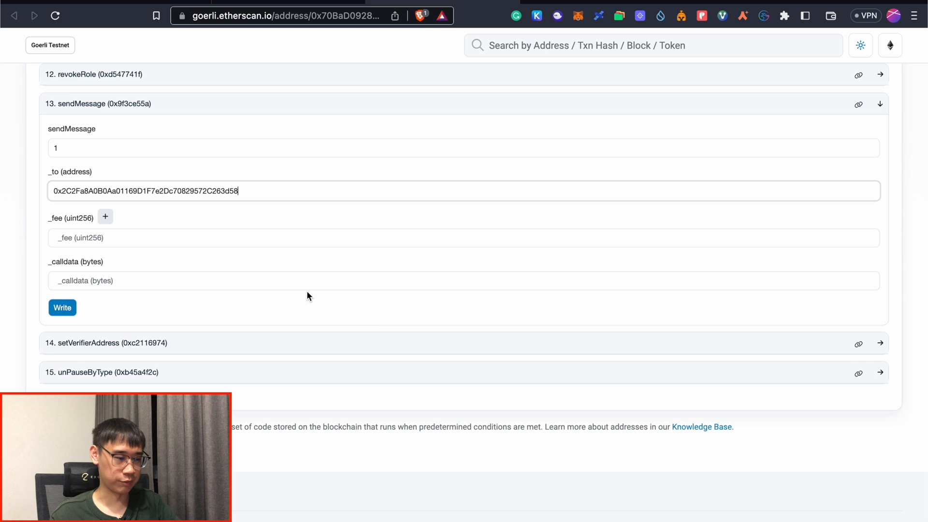
type("1000000000000000")
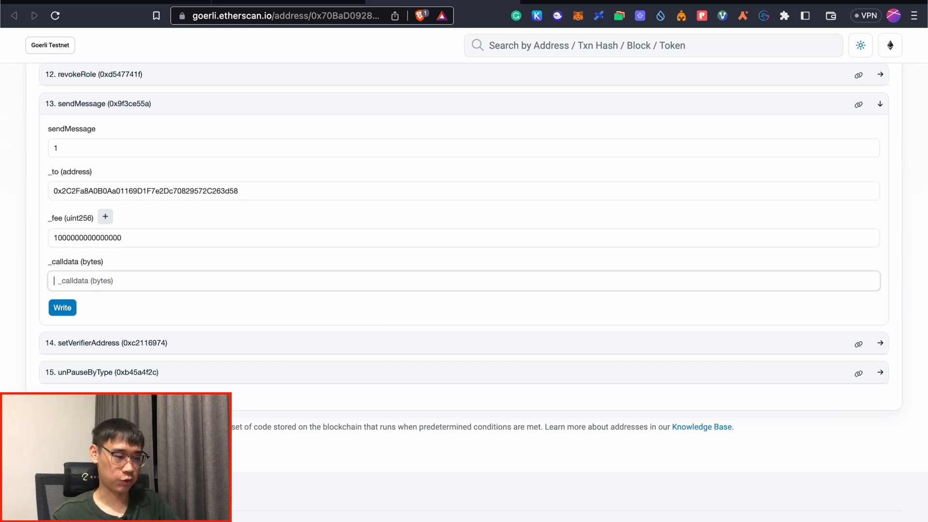
type("0x")
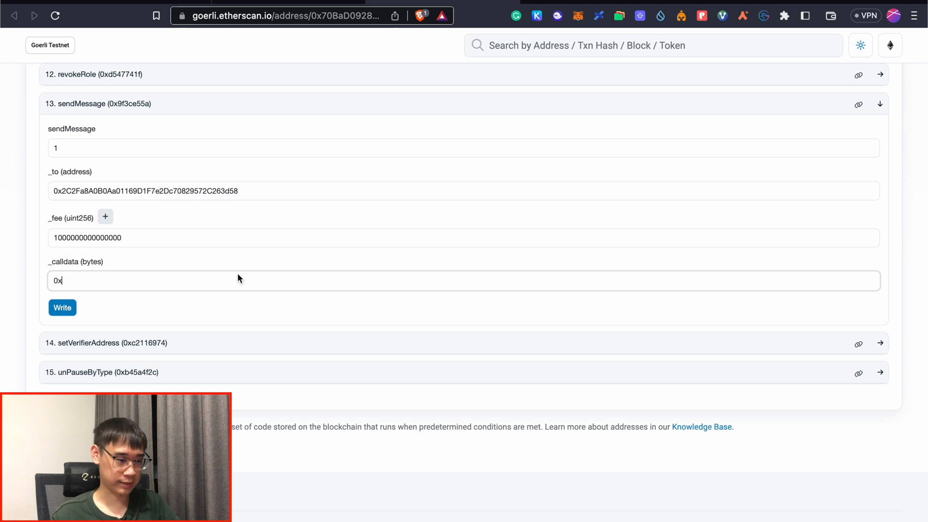
left_click(62, 308)
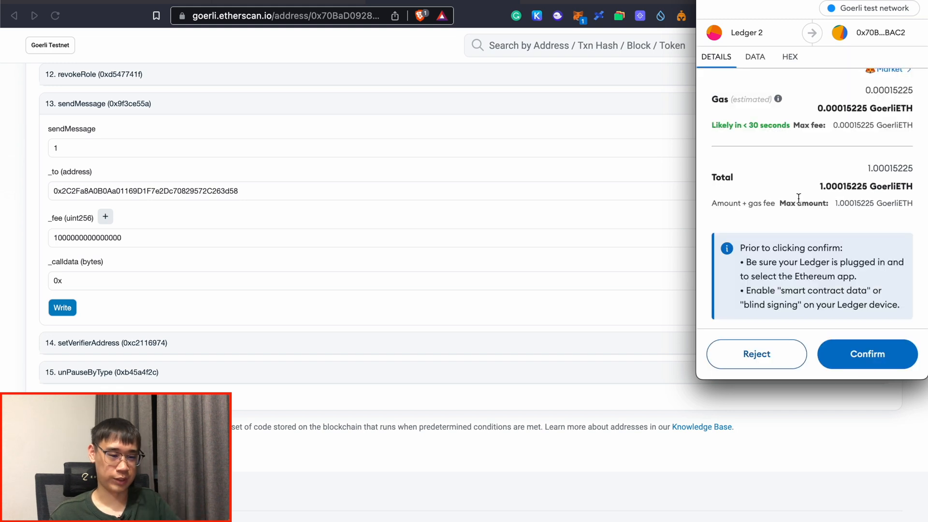
- Confirm the sendMessage transaction totalling 1.00015225 GoerliETH in MetaMask
left_click(867, 354)
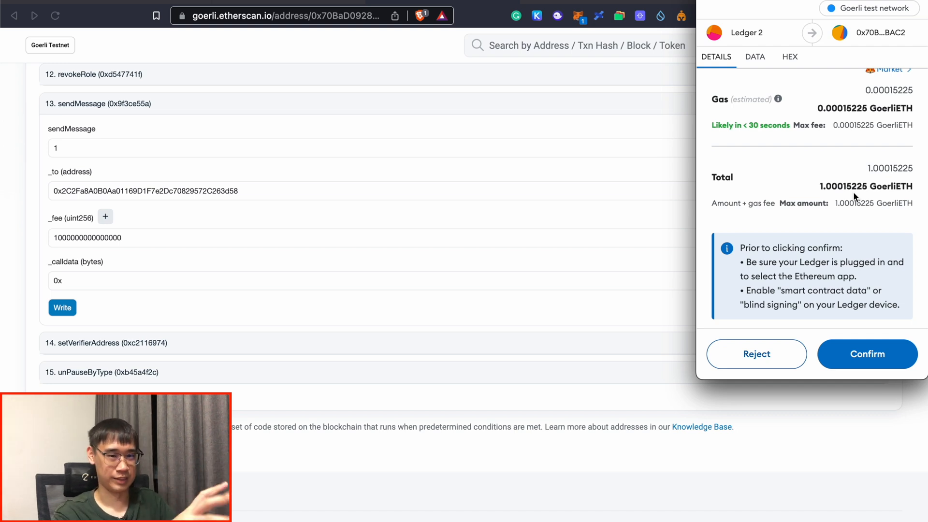
left_click(867, 354)
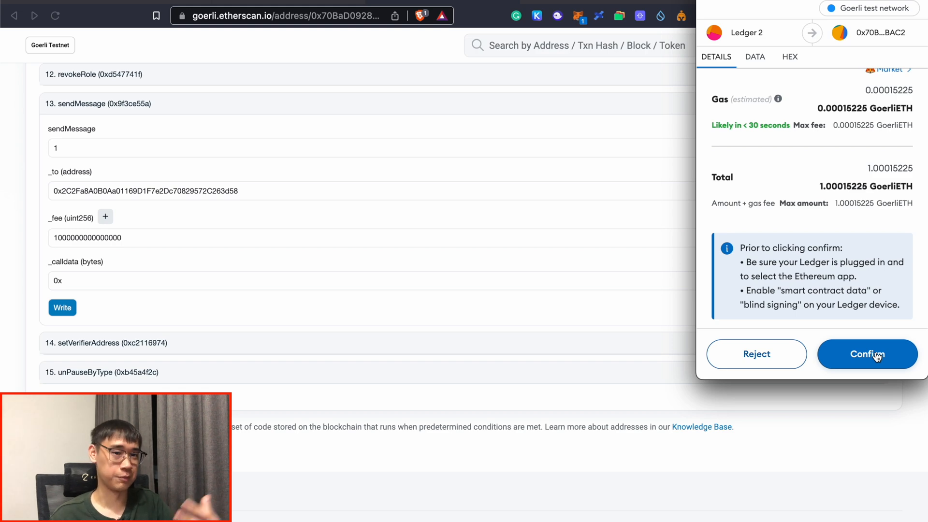
left_click(866, 354)
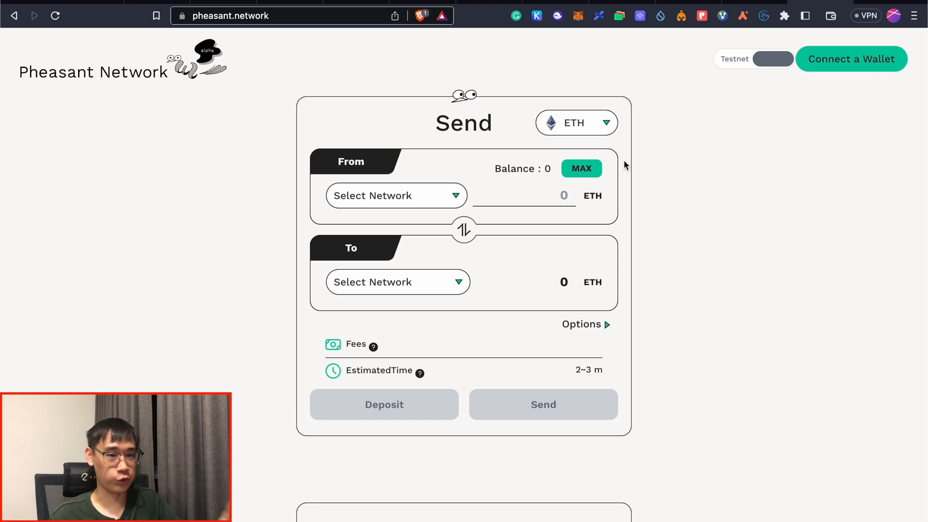
- Connect the wallet to Pheasant Network and set Goerli as the source network
left_click(851, 59)
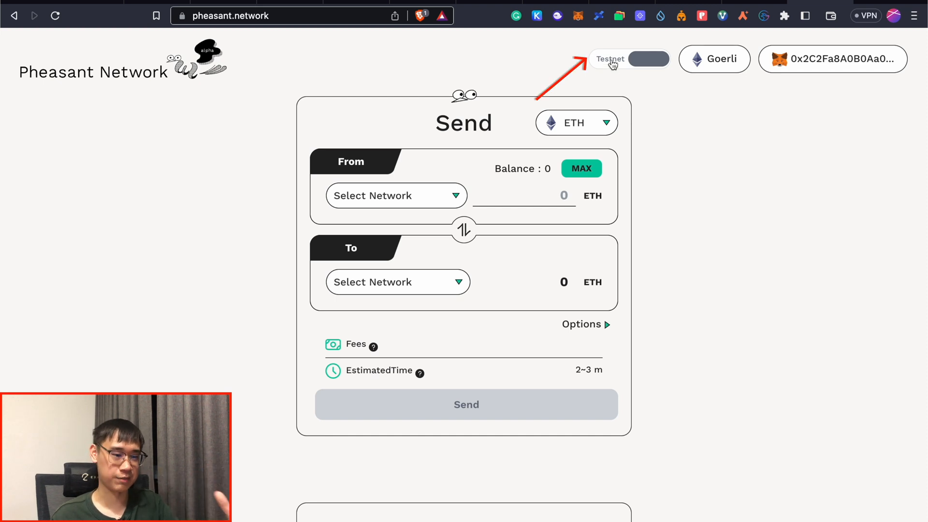
left_click(396, 195)
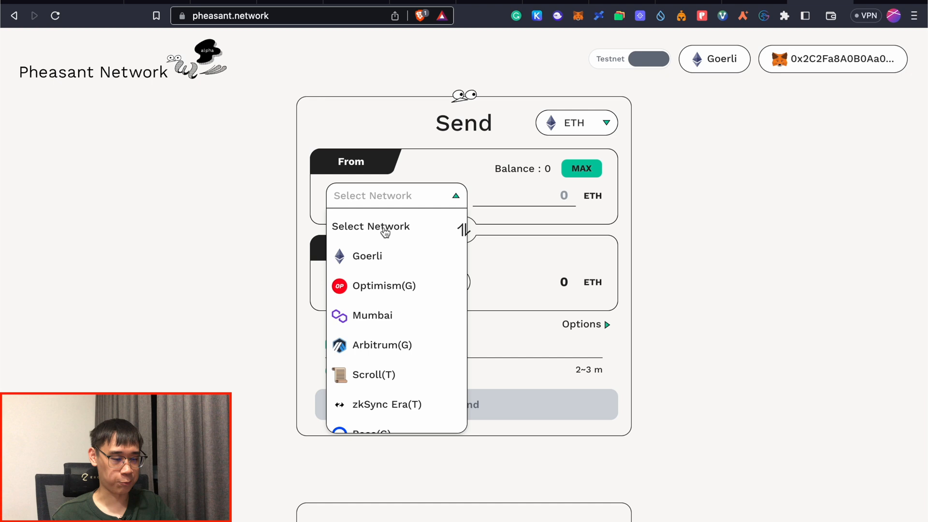
left_click(366, 255)
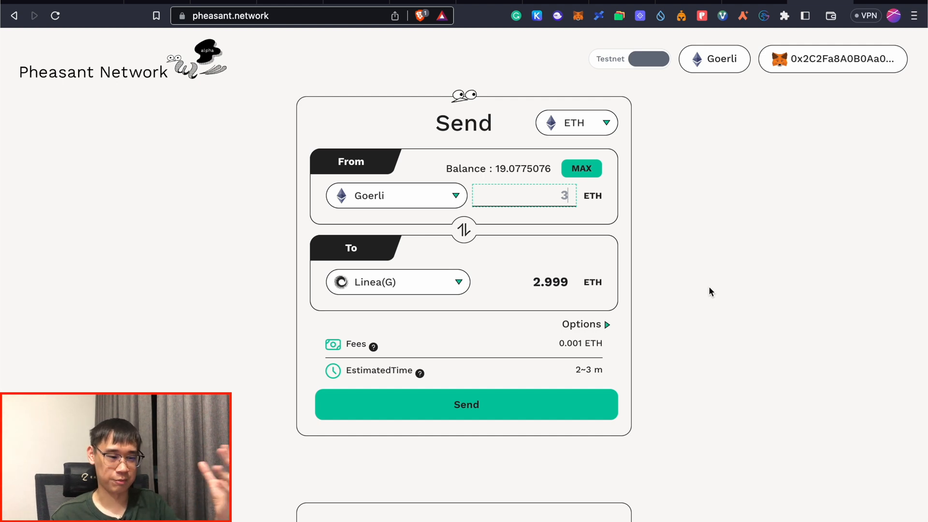
mouse_move(564, 356)
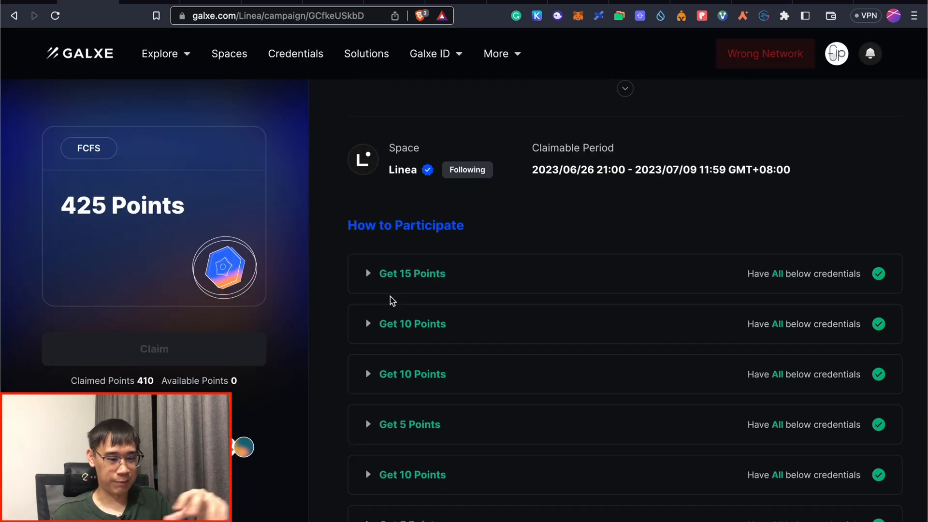
mouse_move(466, 284)
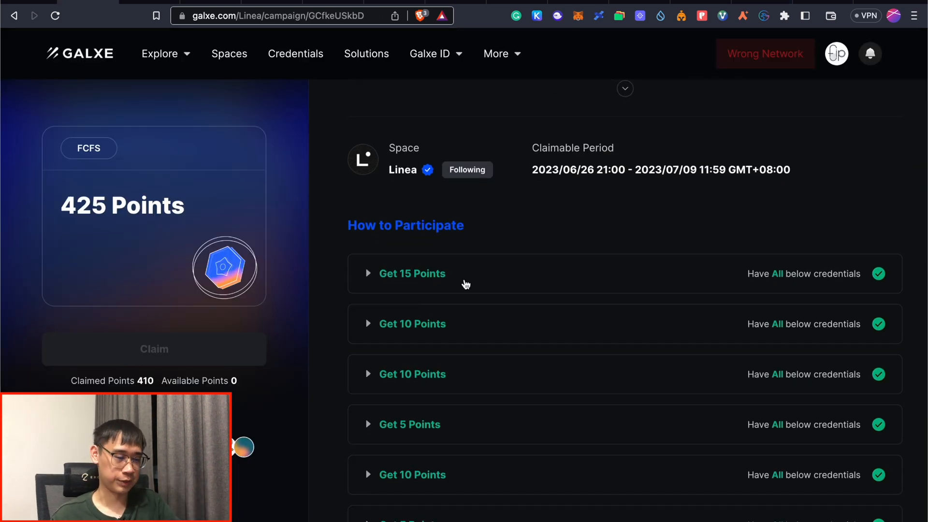
- Expand the Get 15 Points quest and follow its Fluvi Wallet tutorial link
left_click(412, 273)
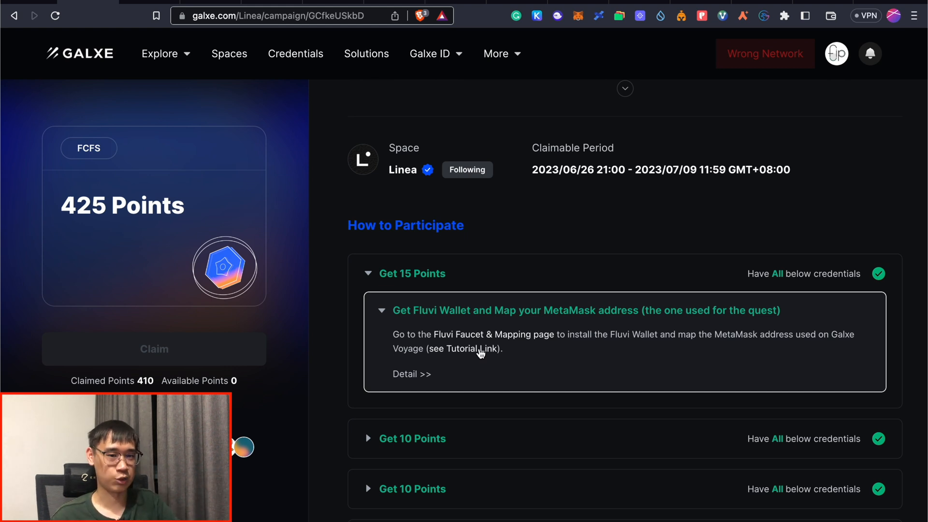
left_click(469, 348)
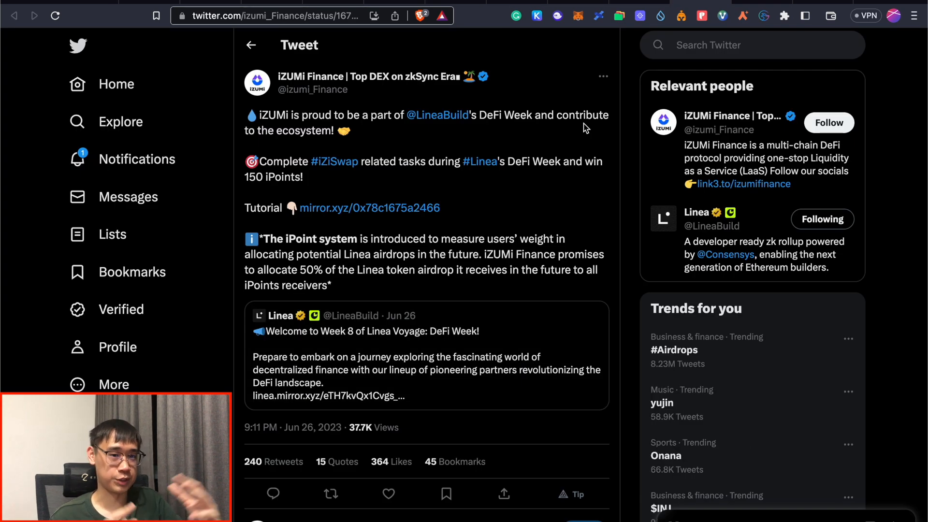
mouse_move(550, 177)
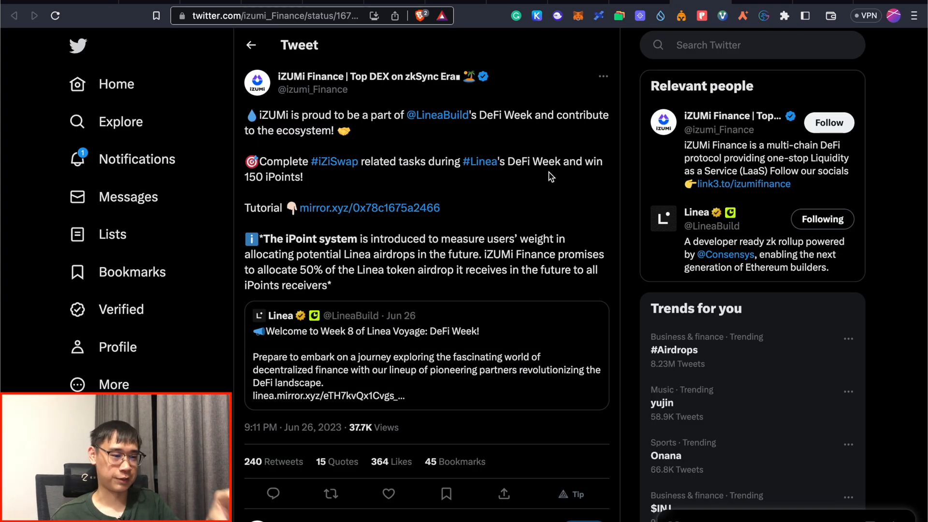
mouse_move(518, 204)
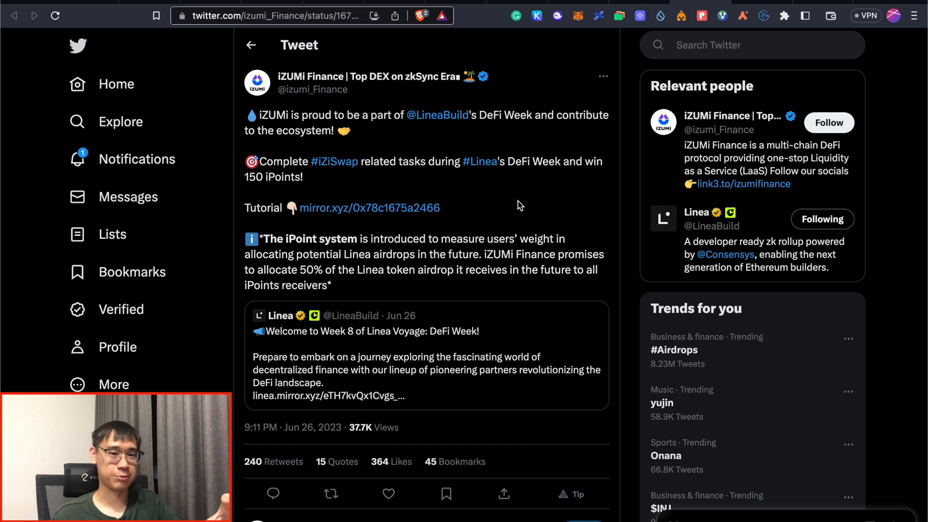
scroll("down", 3)
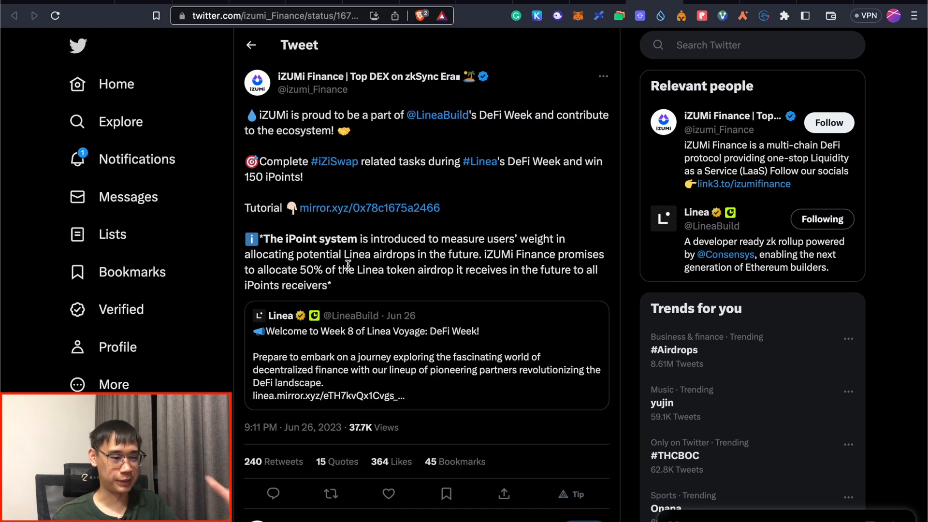
mouse_move(371, 283)
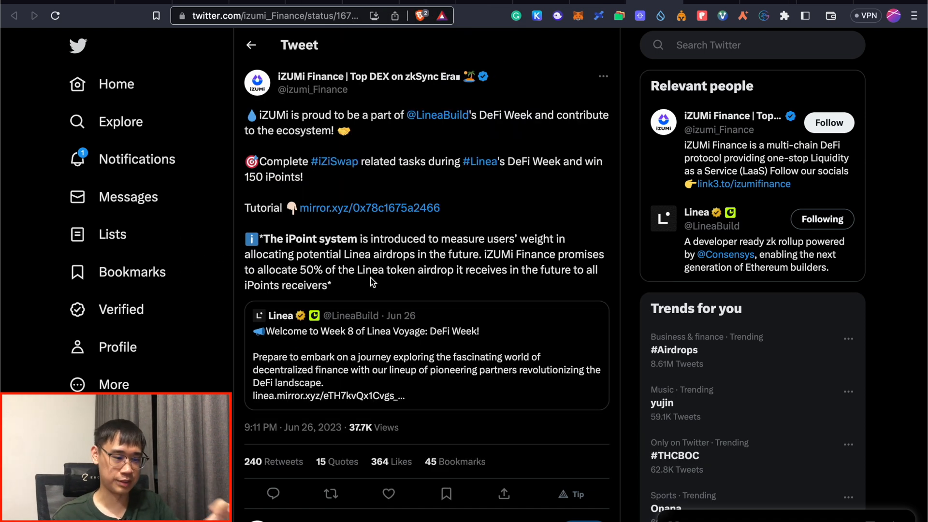